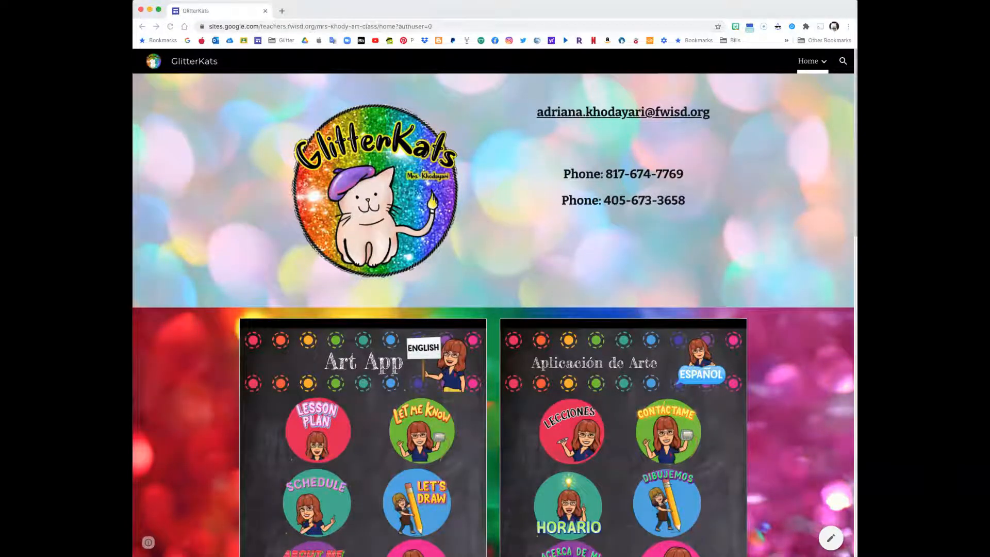
mouse_move(251, 260)
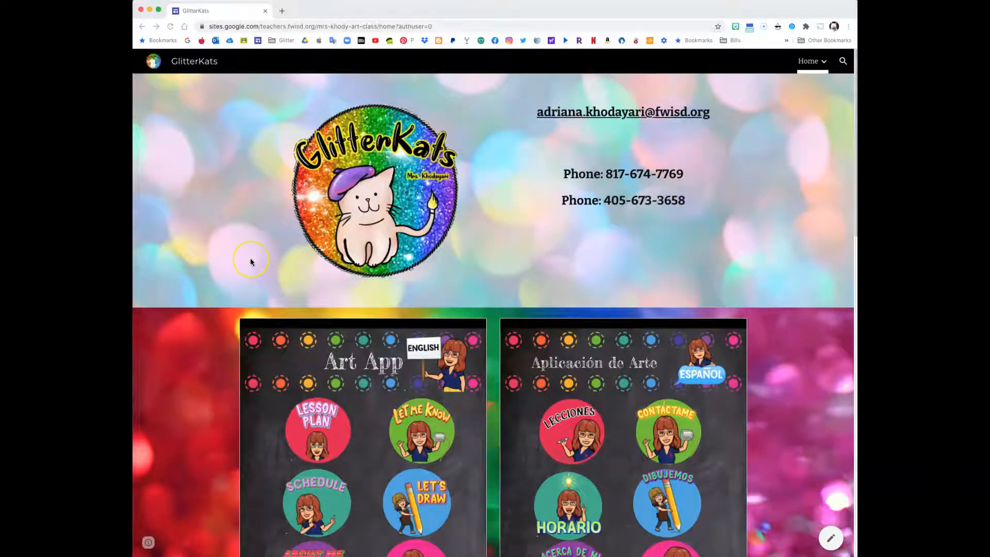
Step: Scroll the GlitterKats home page and follow the 2-3 grade link under the middle cat
scroll("down", 3)
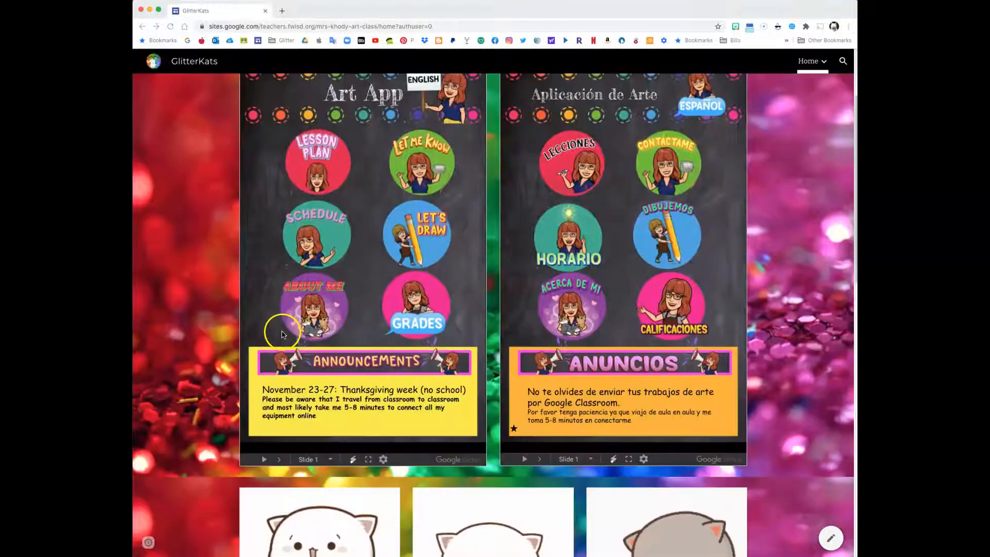
scroll("down", 3)
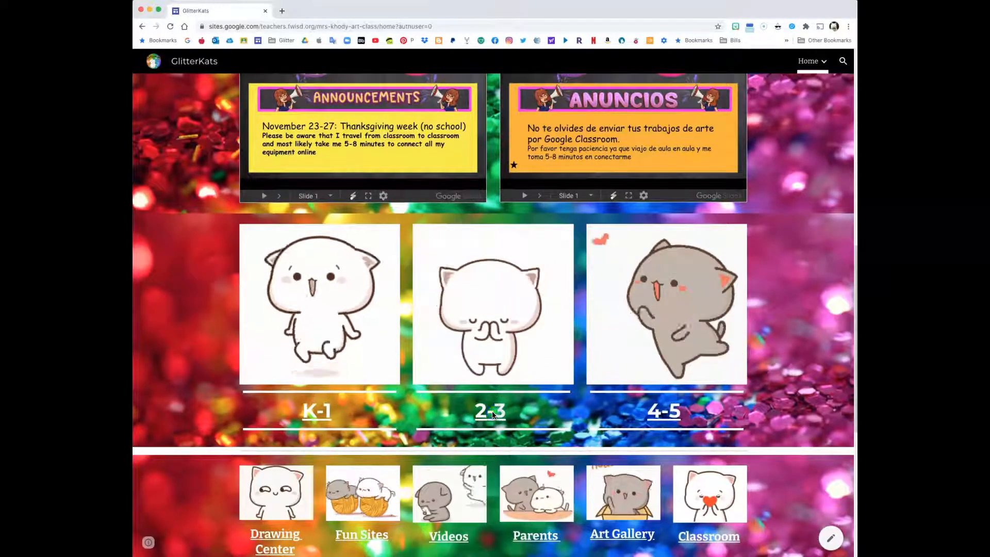
left_click(489, 411)
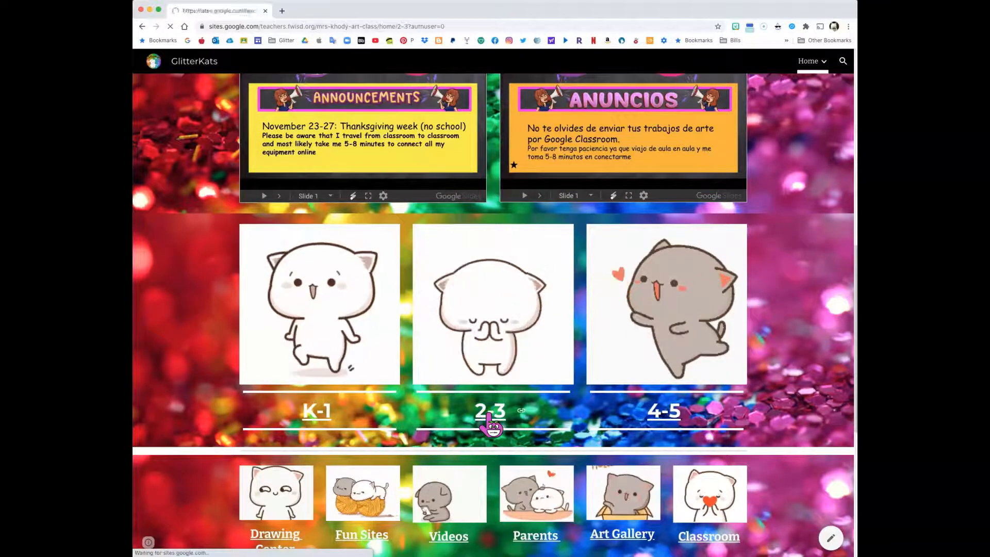
Step: On the 2nd-3rd page, pop out the embedded 3D Polar bear slides into a new tab
left_click(489, 411)
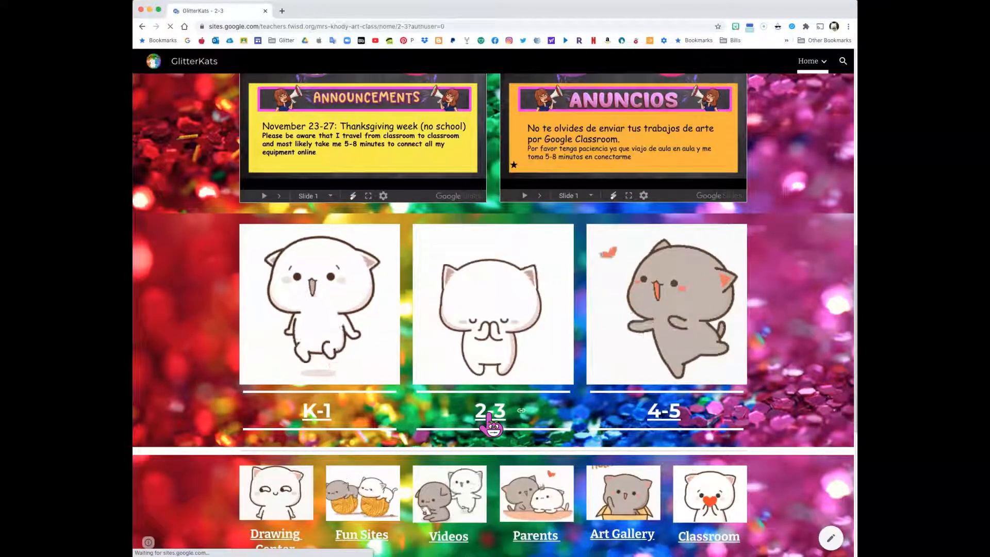
left_click(489, 411)
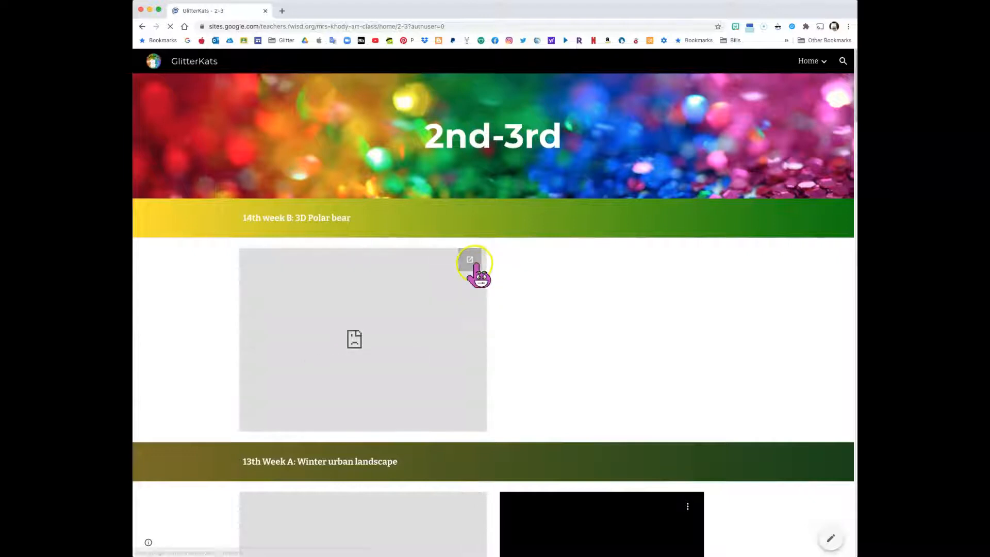
left_click(470, 258)
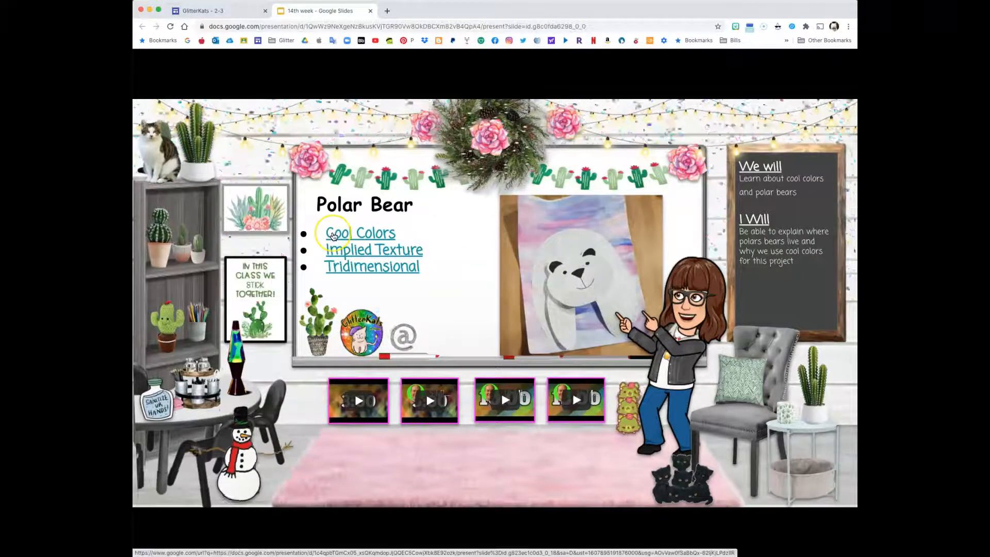
Step: Follow the Cool Colors link to its art word wall vocabulary slide
left_click(359, 233)
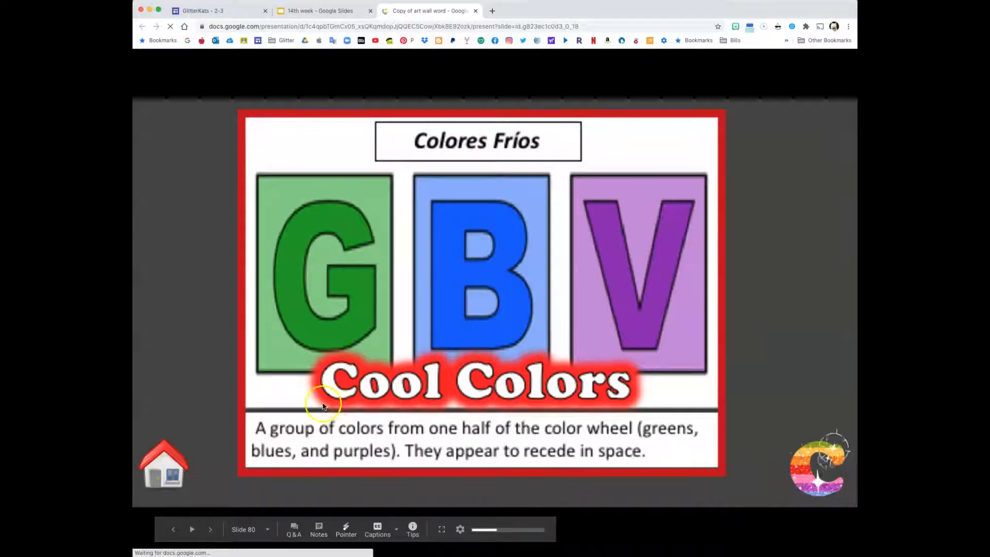
mouse_move(397, 440)
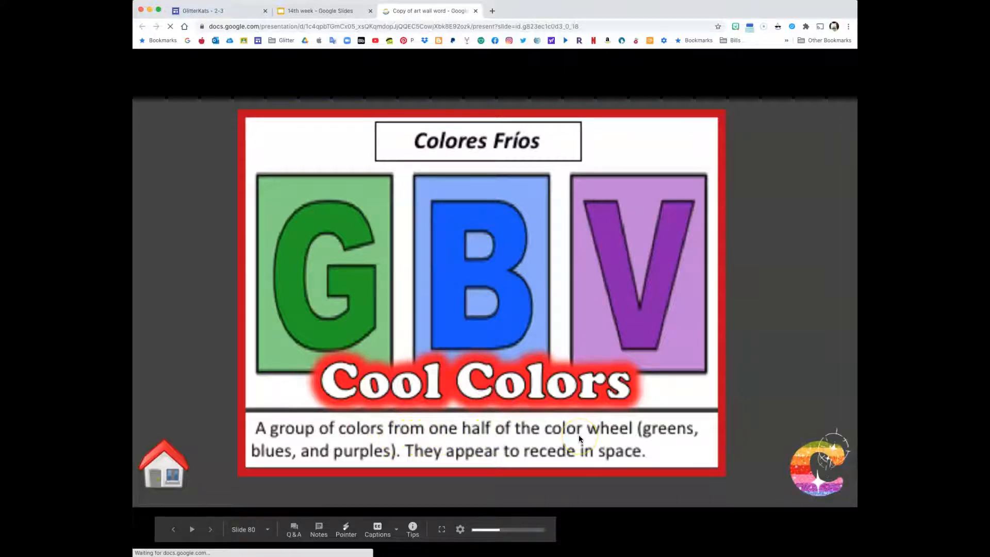
mouse_move(649, 436)
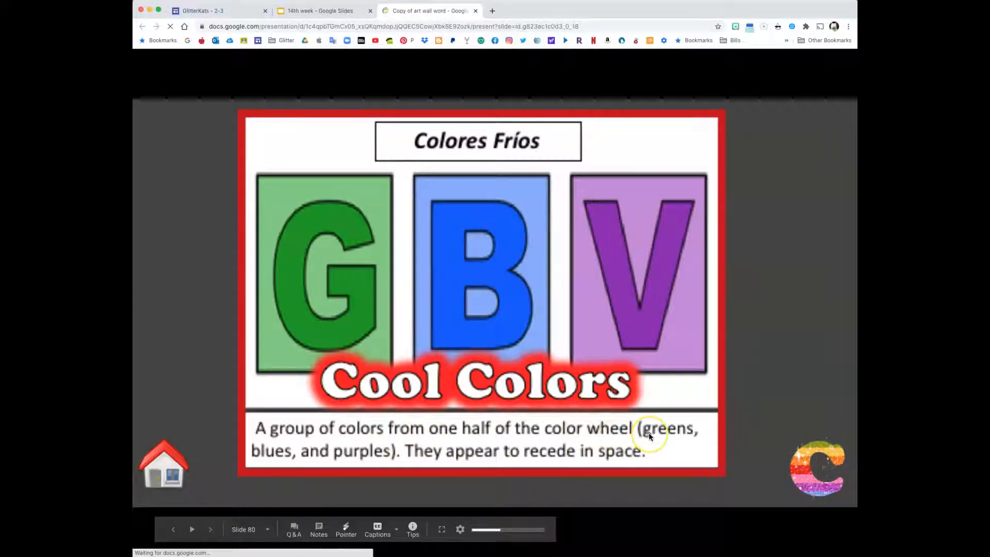
mouse_move(265, 467)
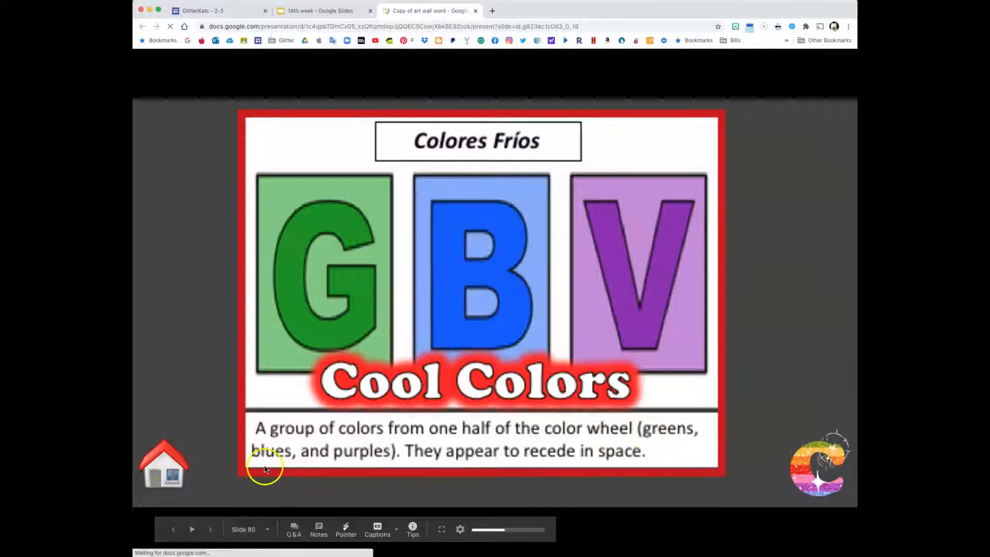
mouse_move(354, 461)
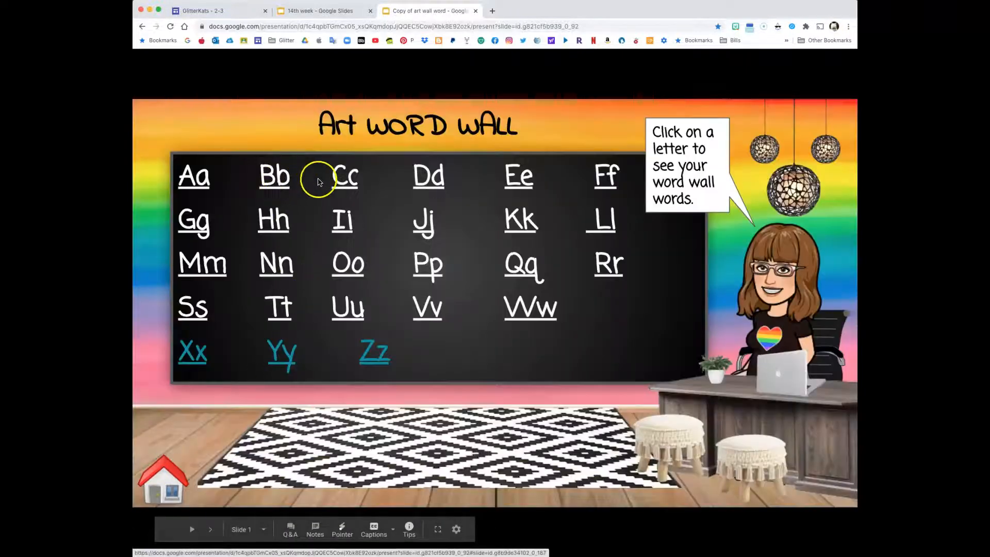
left_click(345, 176)
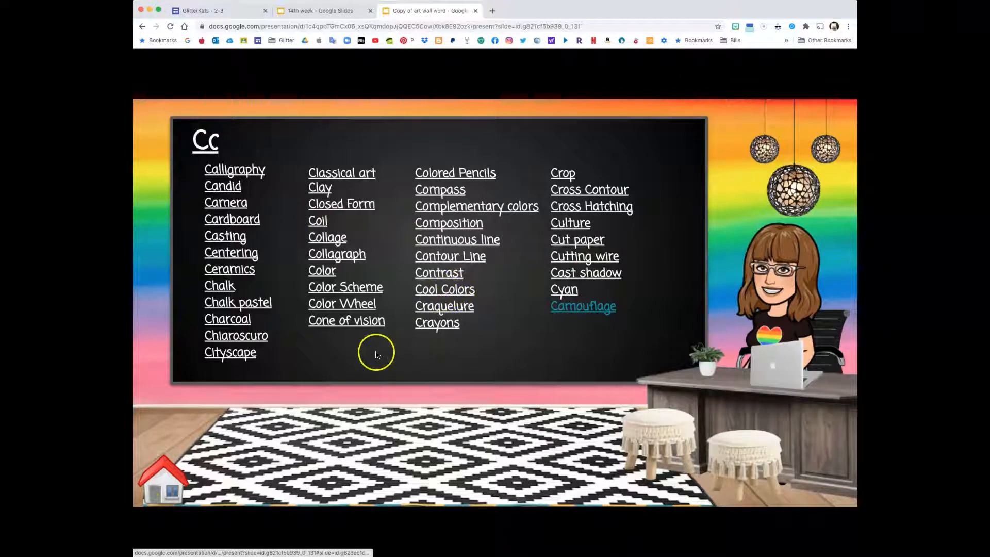
mouse_move(326, 289)
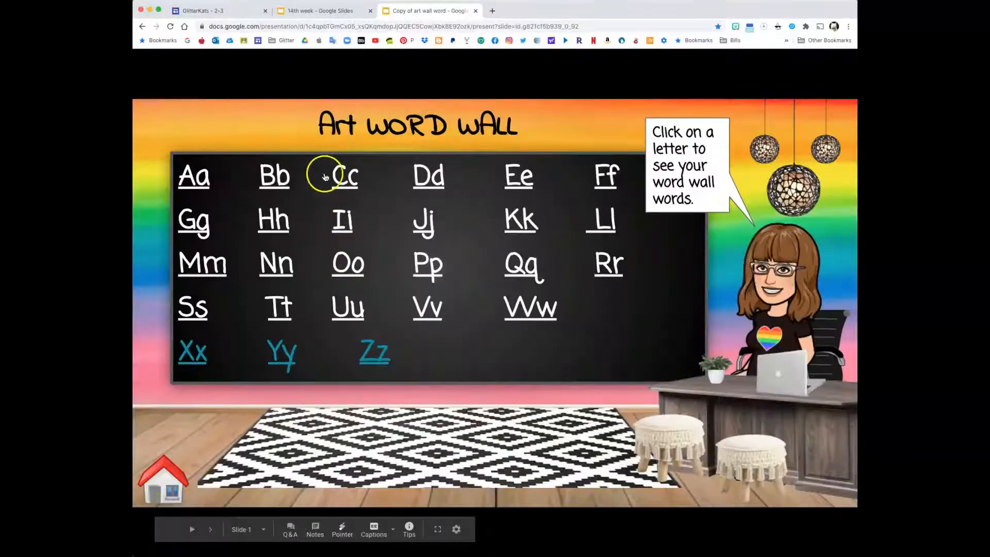
Step: Reopen the C vocabulary words and draw lines splitting the Color Wheel in half
left_click(346, 176)
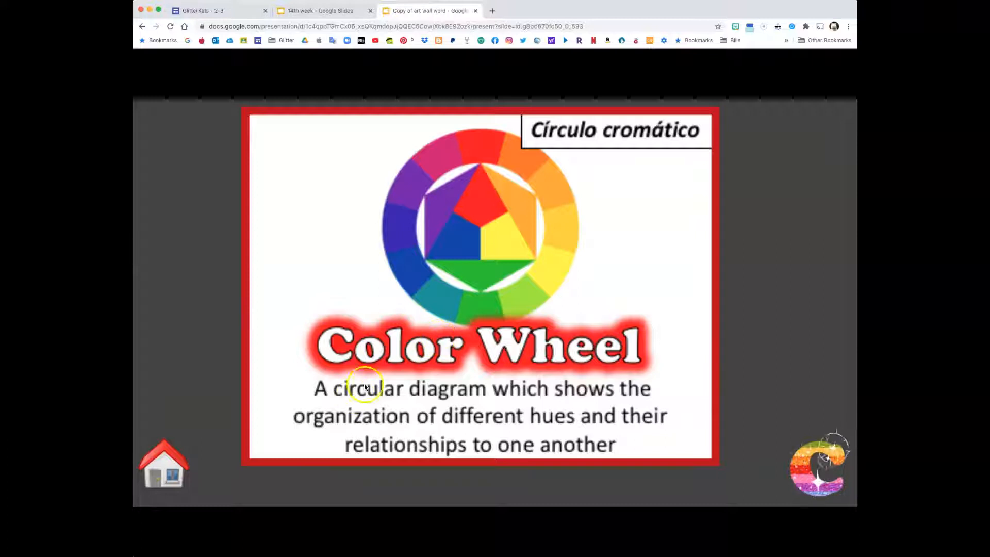
mouse_move(434, 235)
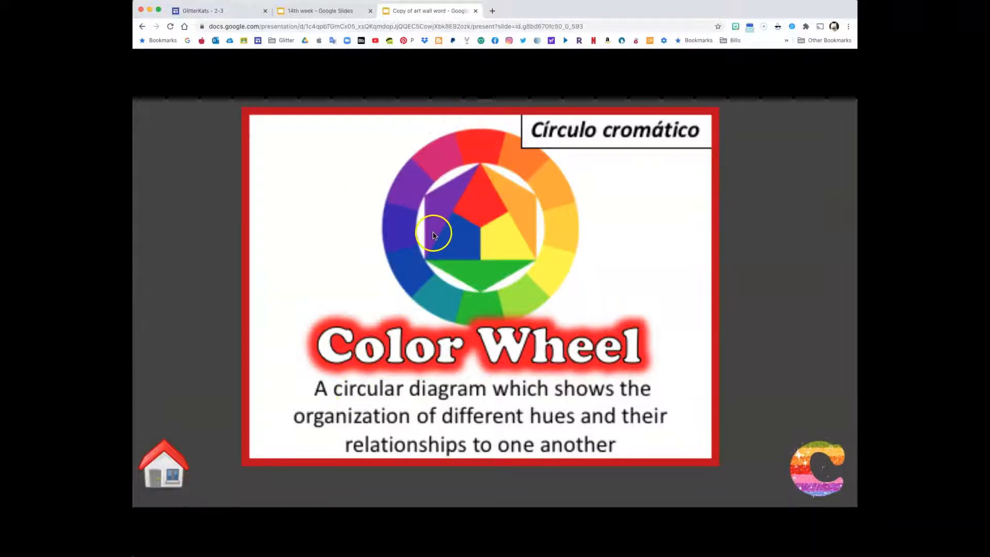
mouse_move(445, 180)
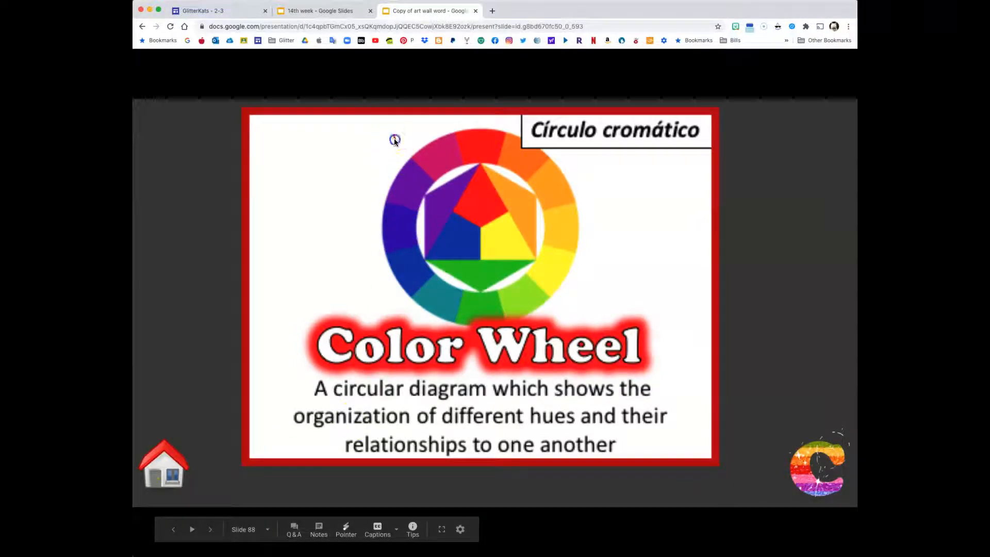
left_click_drag(394, 139, 538, 283)
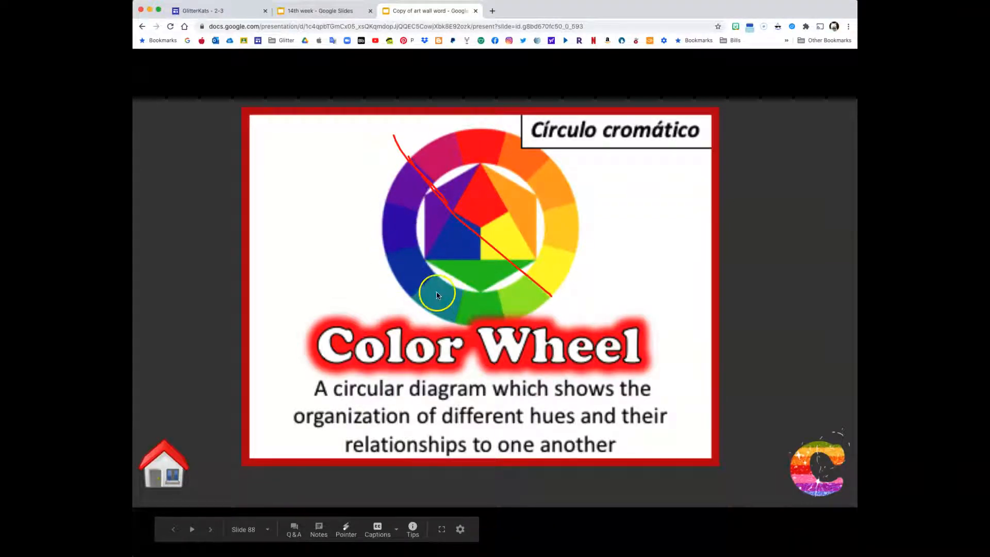
left_click_drag(435, 297, 397, 211)
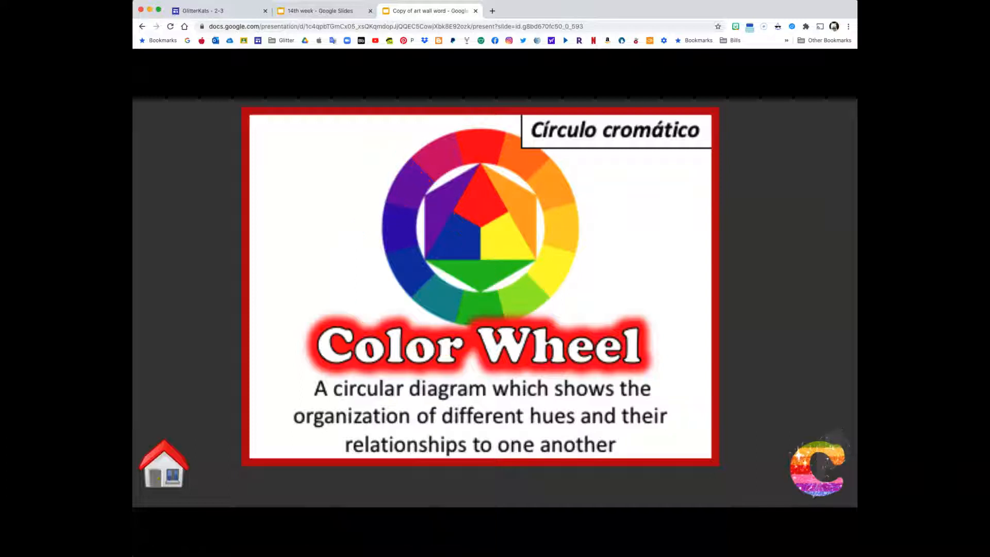
mouse_move(155, 528)
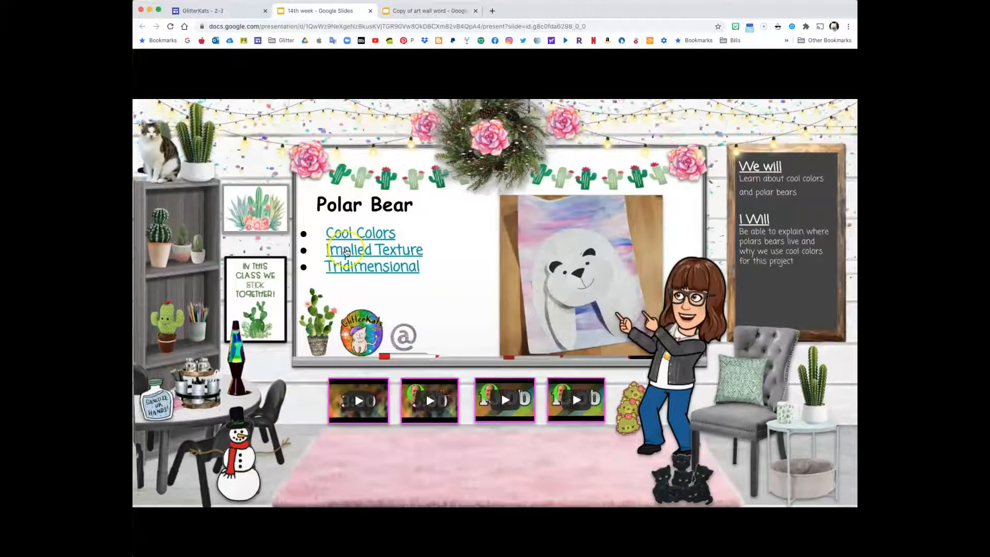
Step: View the Implied Texture slide, then return via the 14th week tab to Polar Bear
left_click(371, 249)
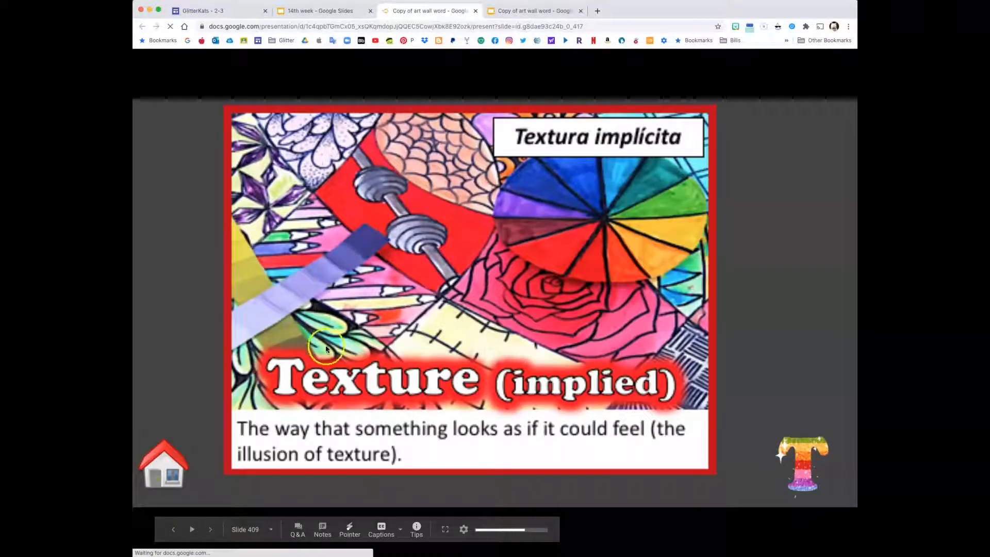
mouse_move(508, 438)
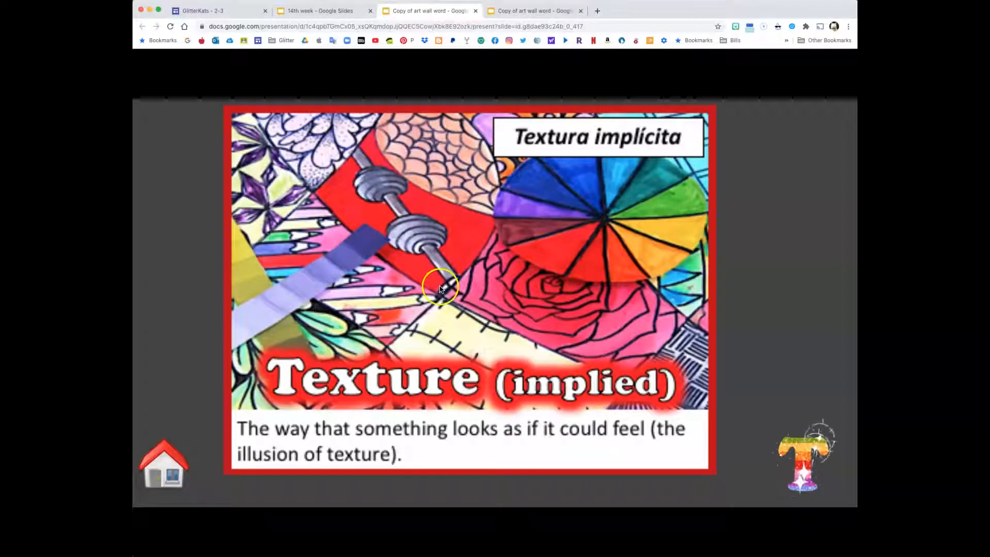
mouse_move(428, 291)
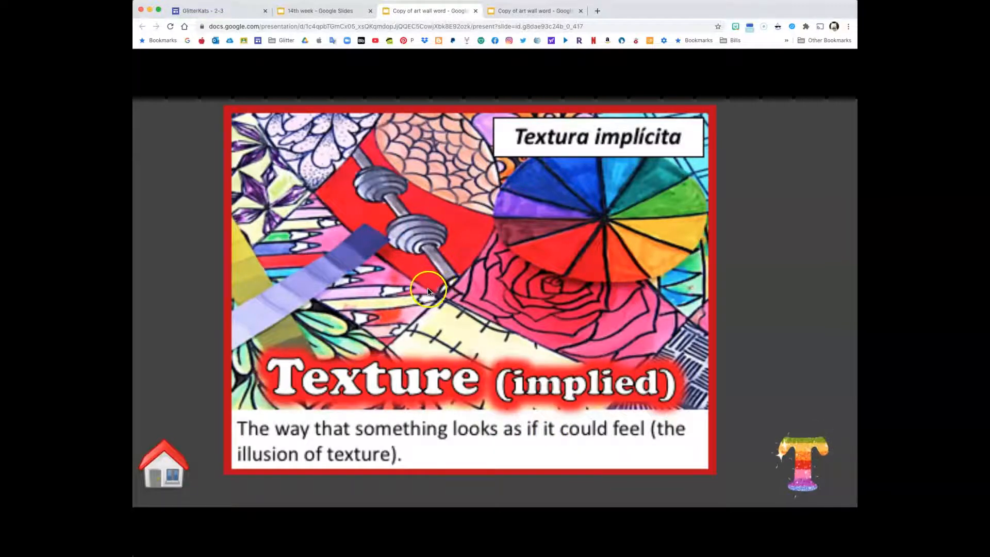
mouse_move(478, 288)
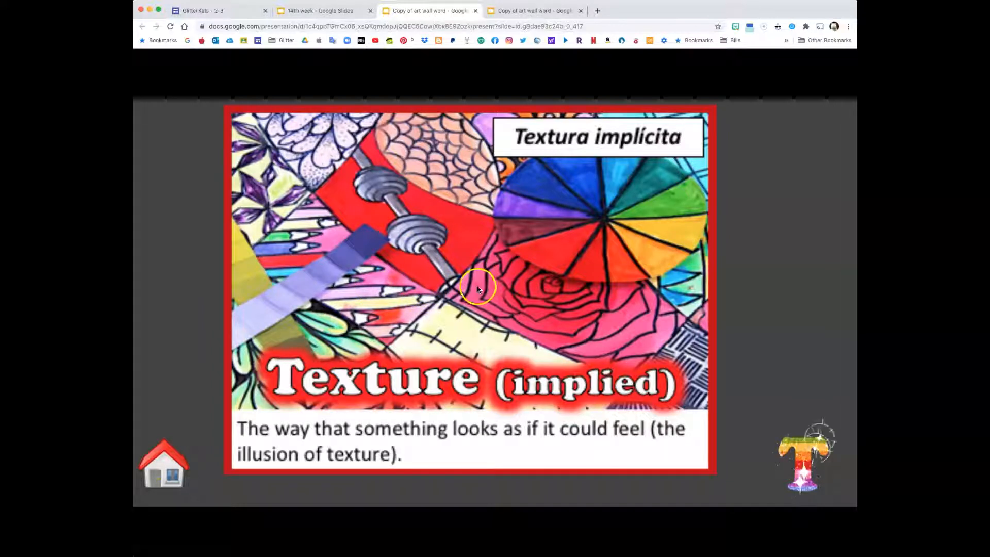
mouse_move(442, 254)
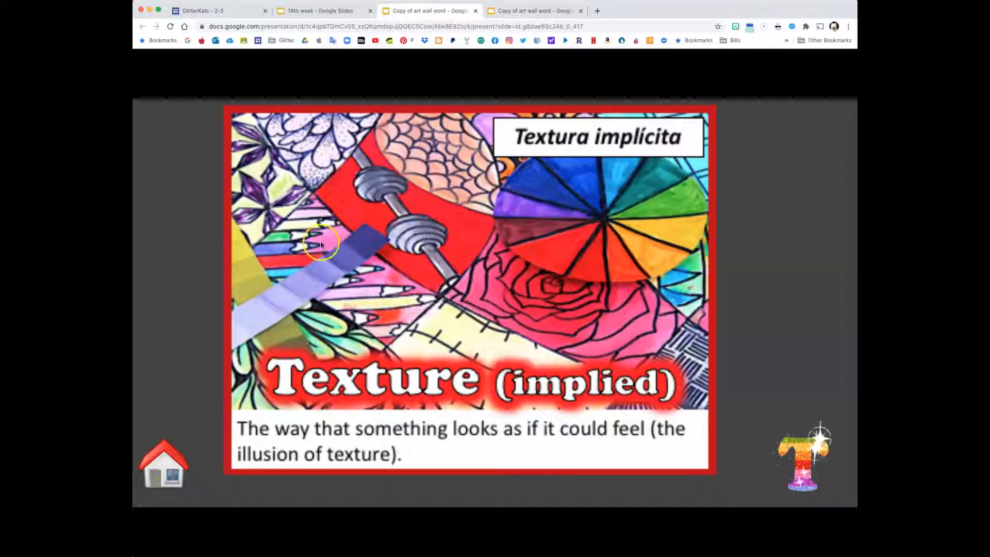
mouse_move(422, 157)
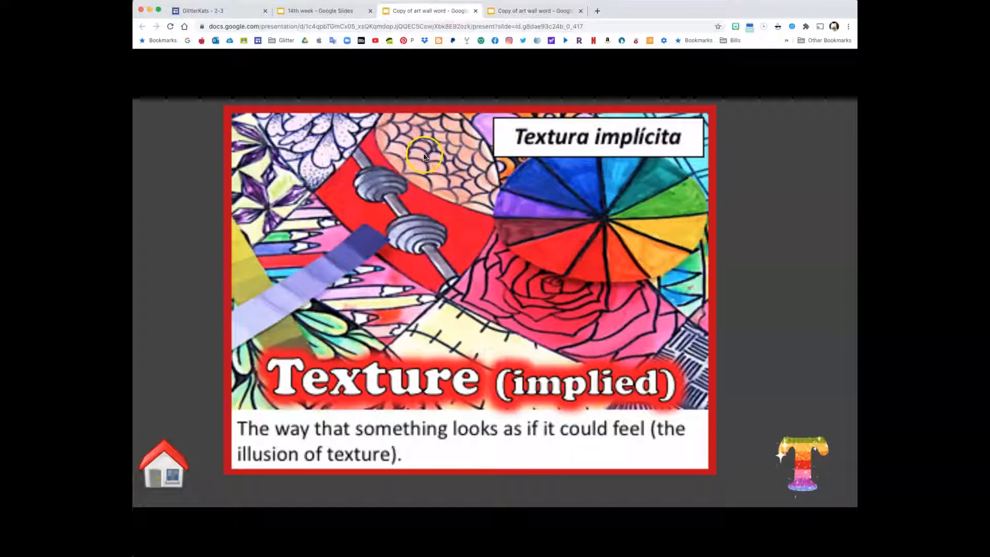
mouse_move(438, 210)
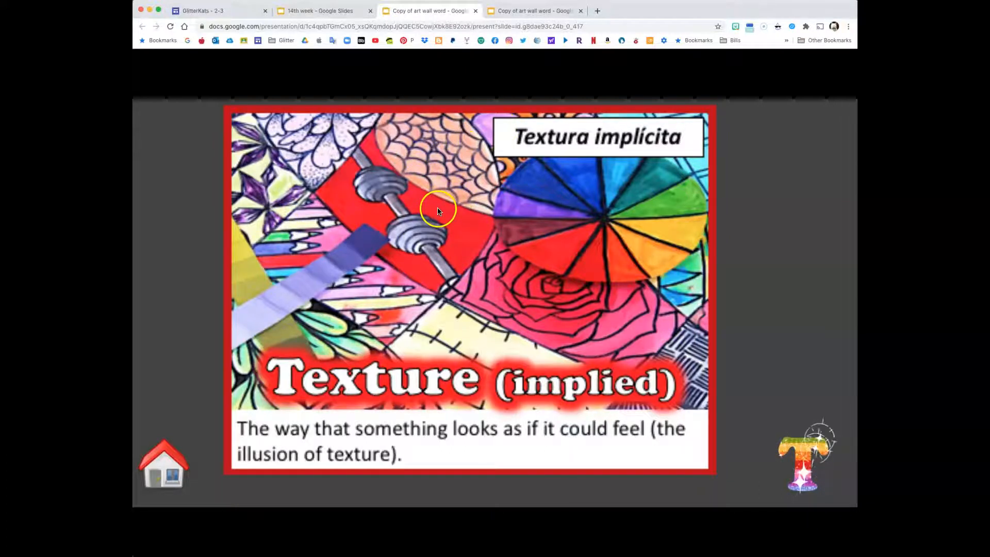
mouse_move(227, 144)
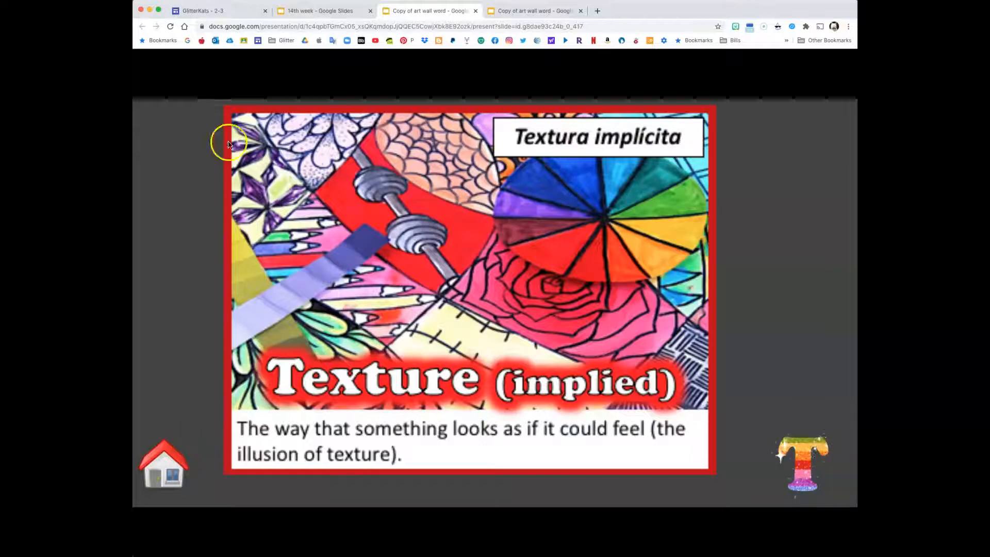
left_click(322, 11)
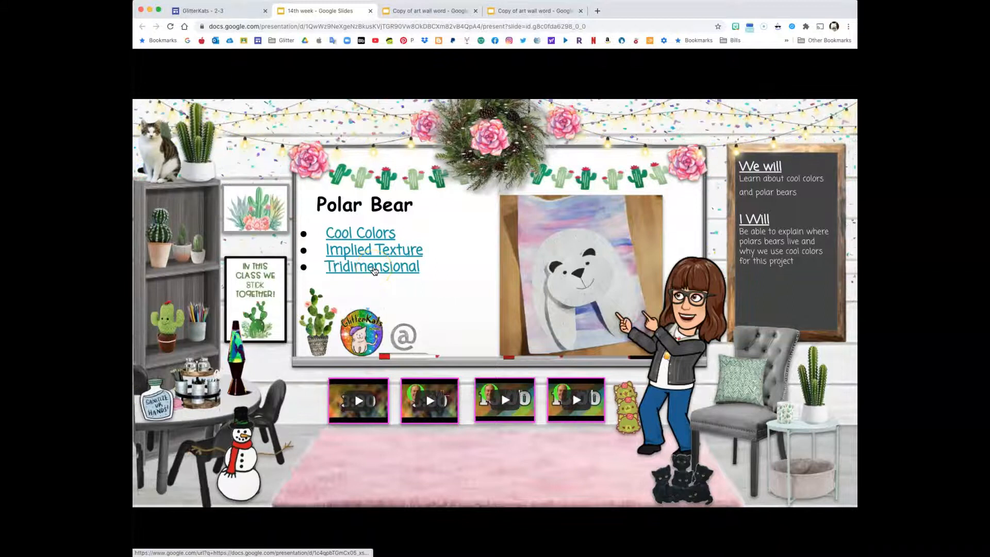
Step: Follow the Tridimensional link to the box slide showing length, width and height
left_click(371, 266)
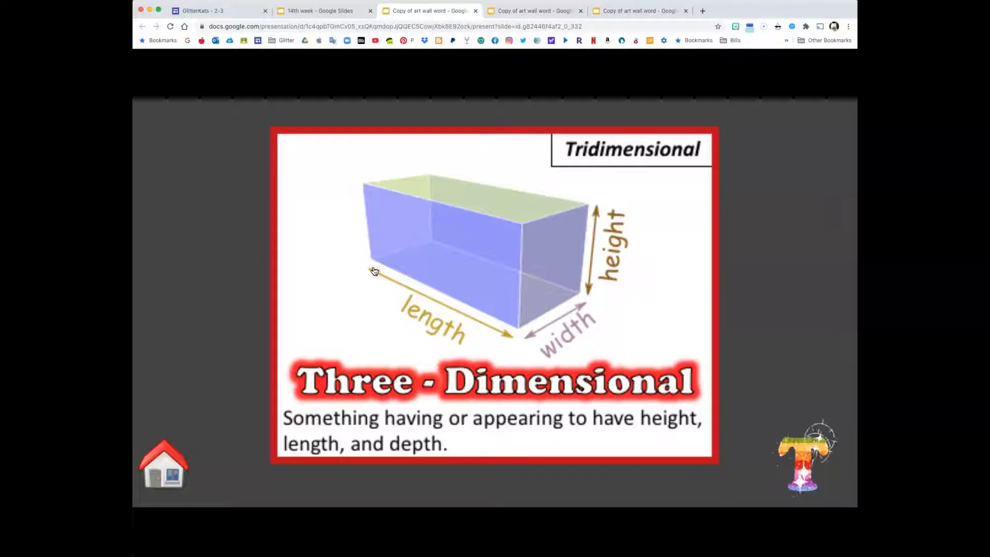
mouse_move(363, 308)
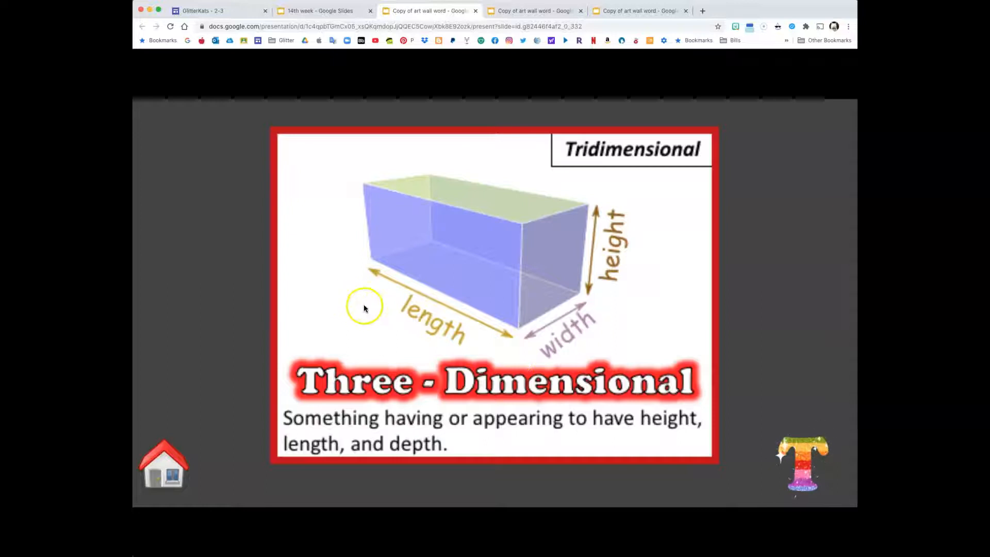
mouse_move(459, 335)
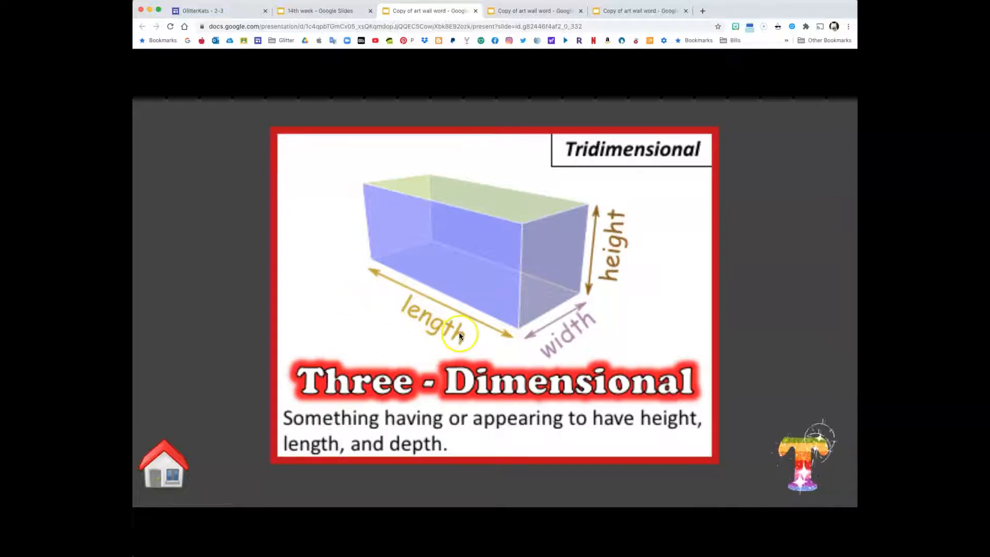
mouse_move(607, 224)
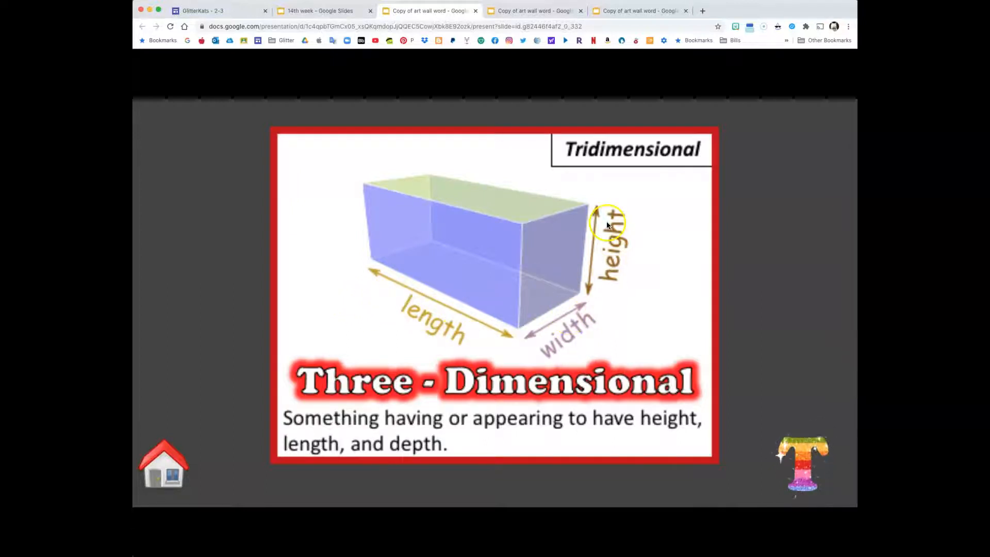
mouse_move(480, 334)
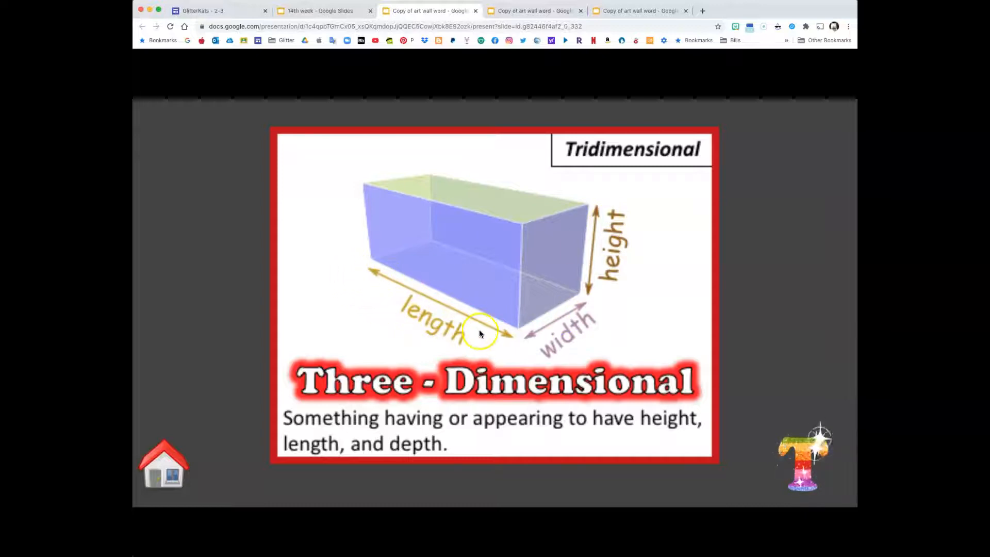
mouse_move(568, 309)
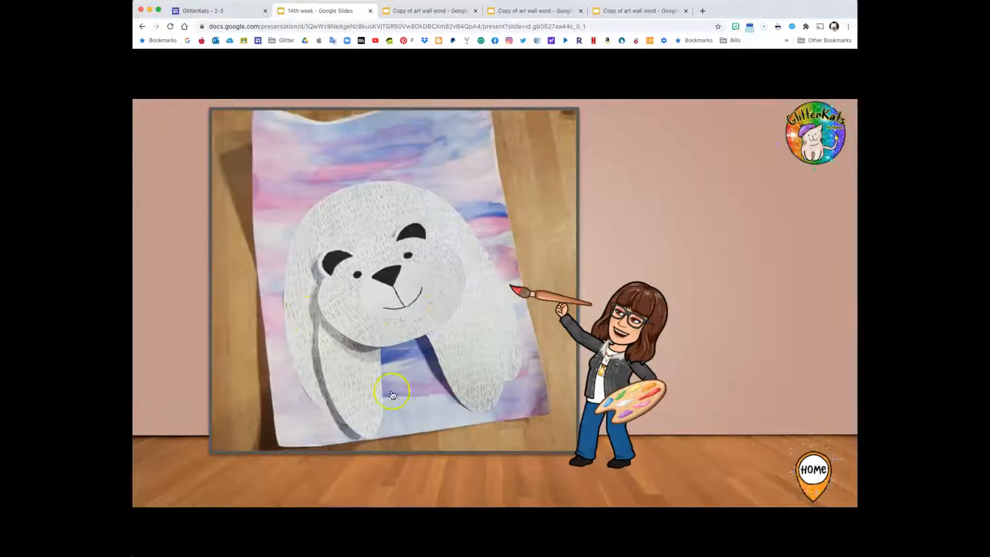
mouse_move(292, 243)
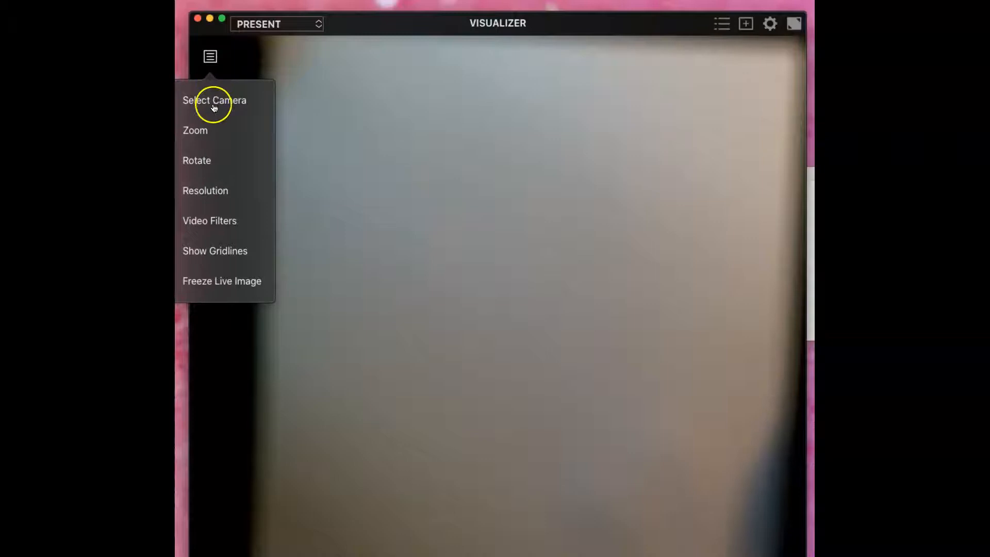
Step: Open Visualizer's menu to reveal the Resolution submenu, with 1600x896 checked
left_click(206, 191)
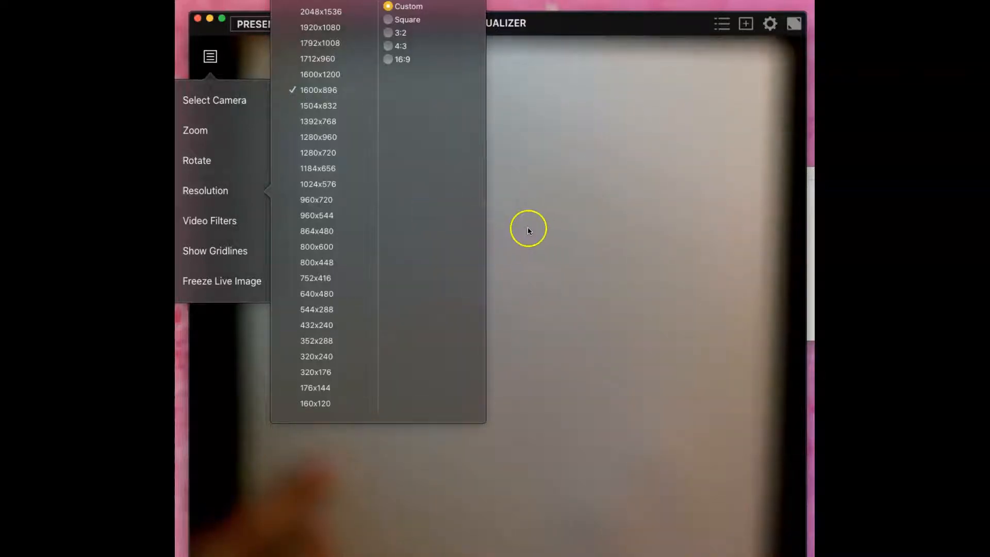